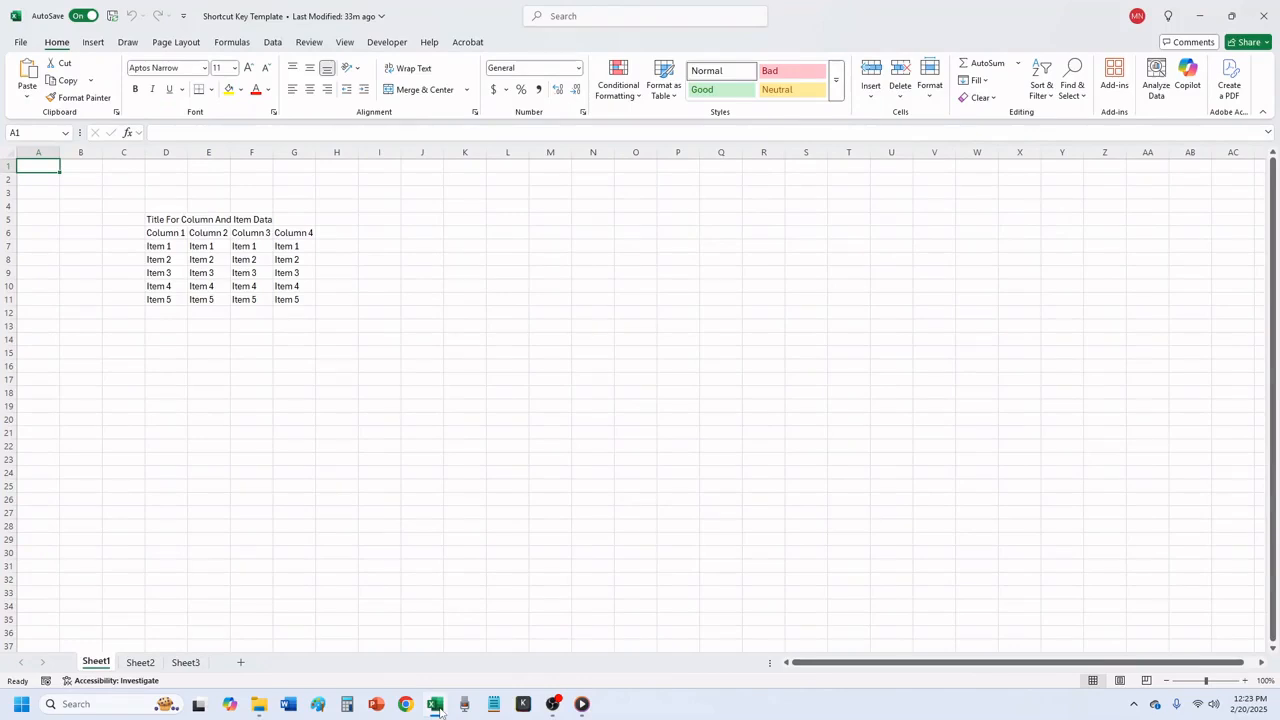
Step: Show Sheet2 and extend the selection across the cells above the untitled table
{"action": "left_click", "coordinate": [436, 704]}
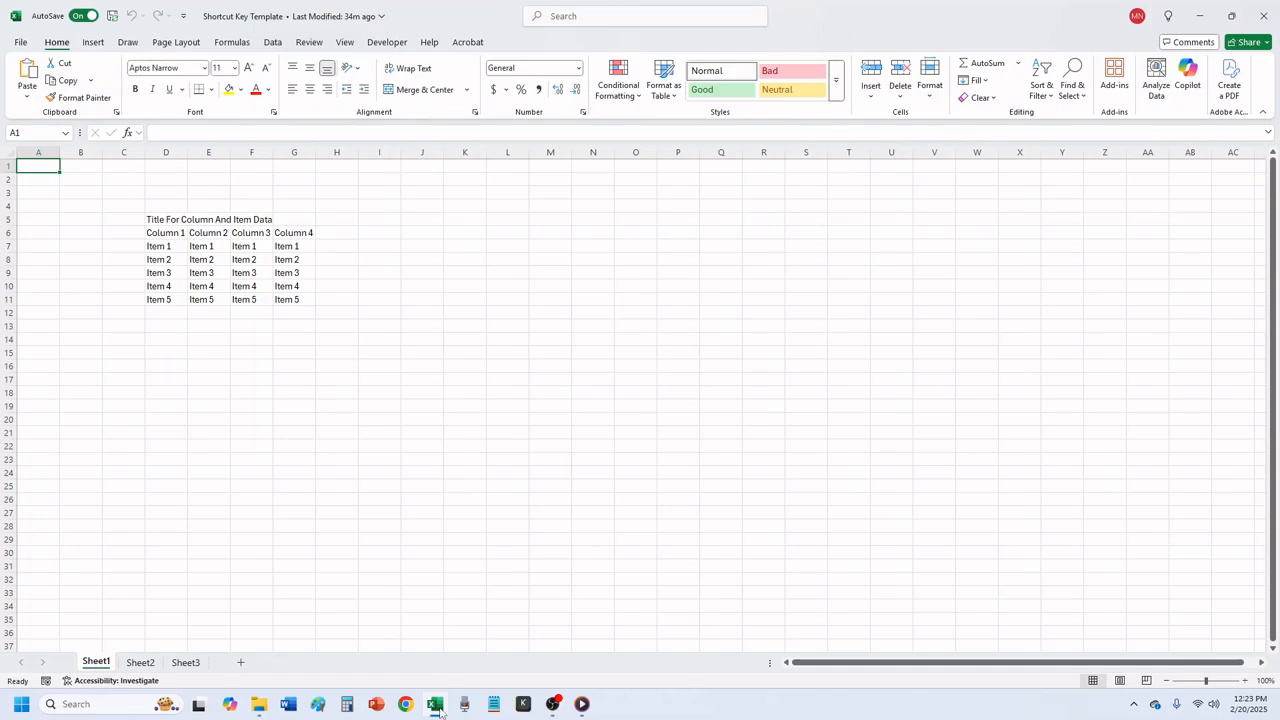
{"action": "left_click", "coordinate": [82, 184]}
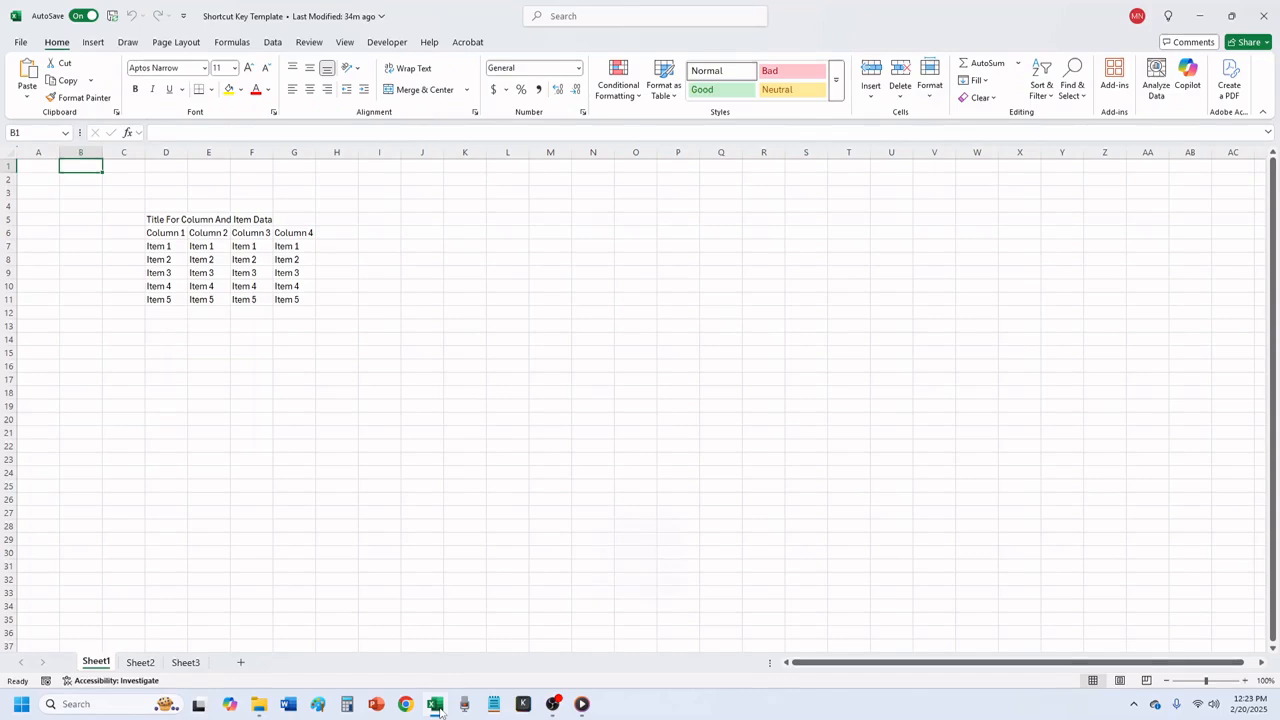
{"action": "key", "text": "Right"}
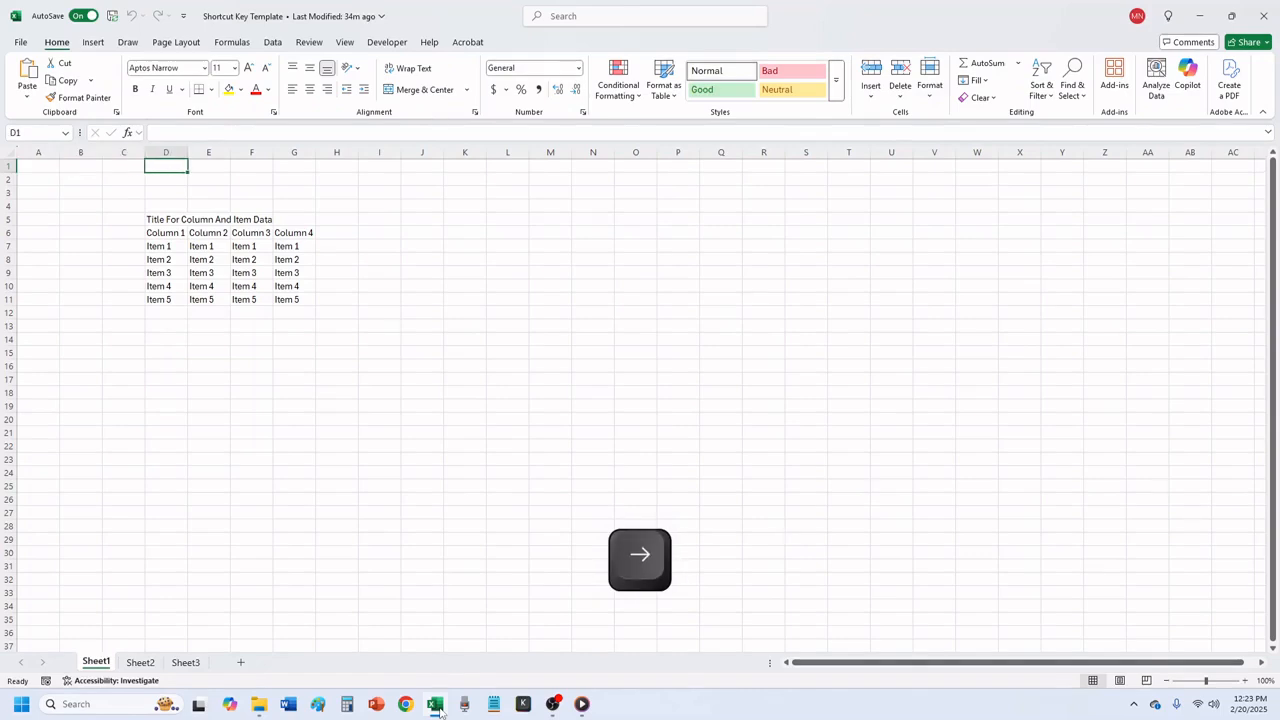
{"action": "key", "text": "down"}
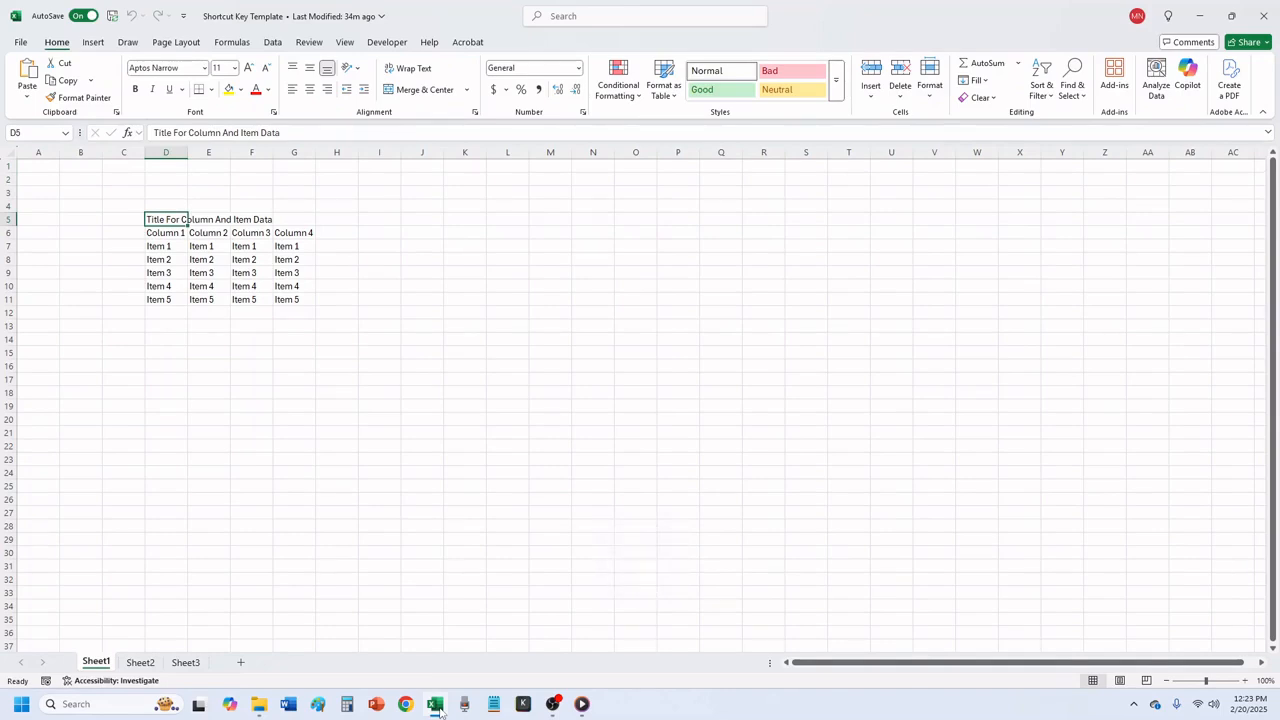
{"action": "key", "text": "Right"}
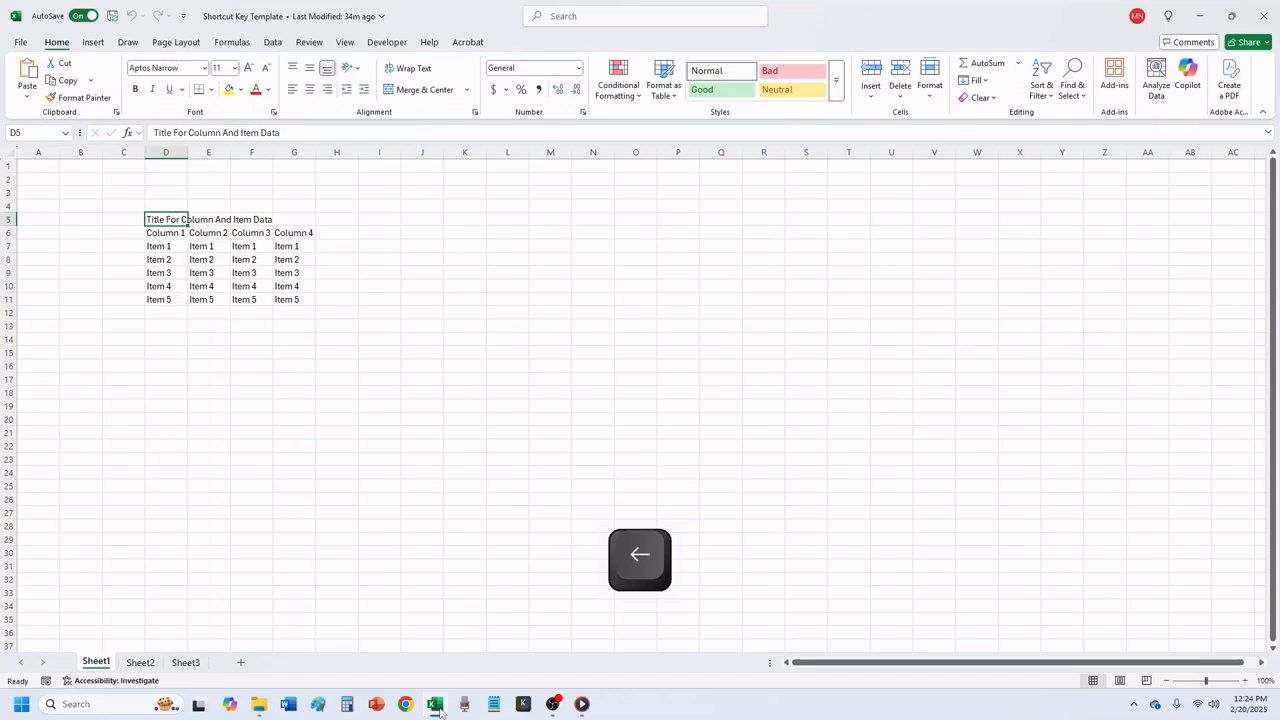
{"action": "key", "text": "shift"}
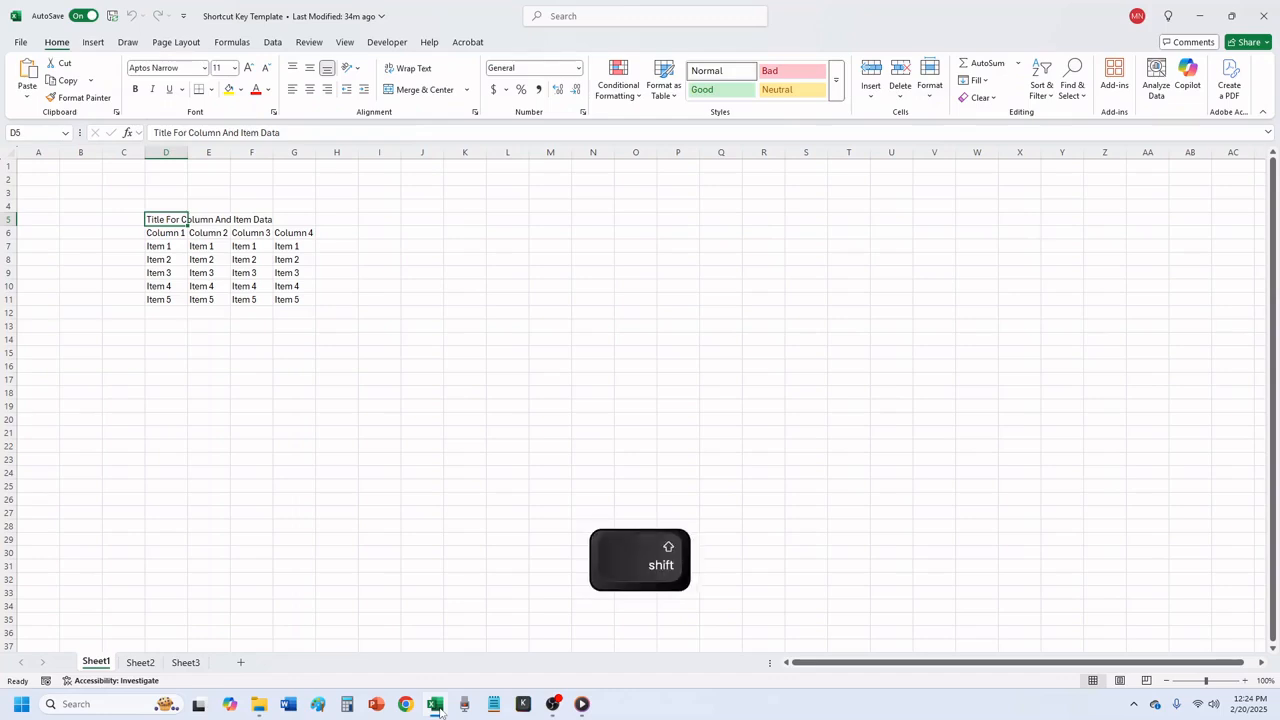
{"action": "key", "text": "shift+right"}
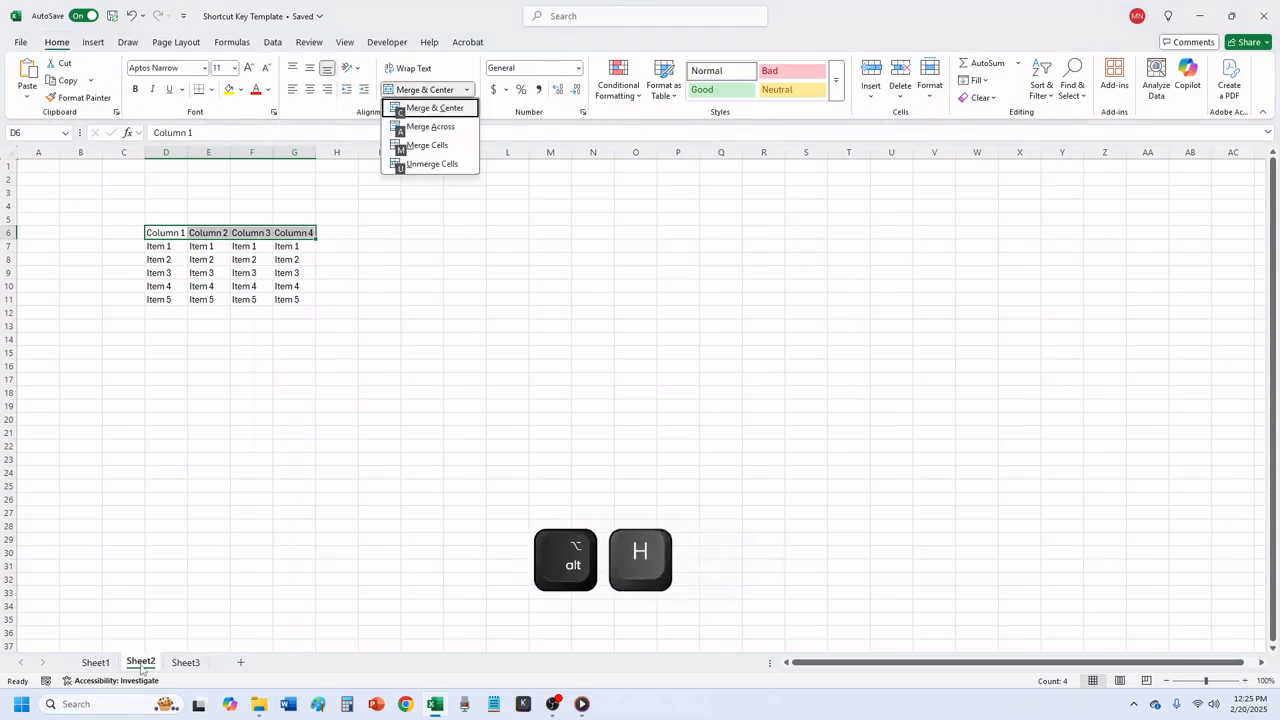
Step: Merge & Center the four selected header cells to trigger the data-loss warning
{"action": "left_click", "coordinate": [428, 144]}
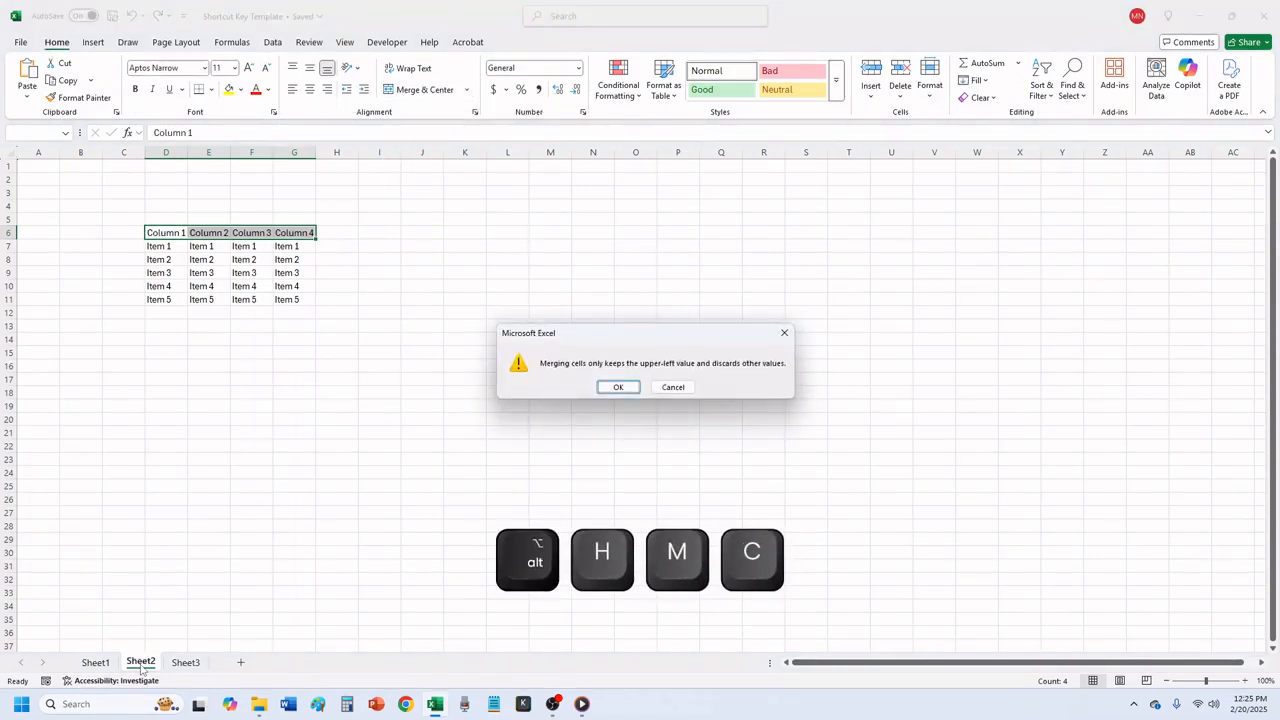